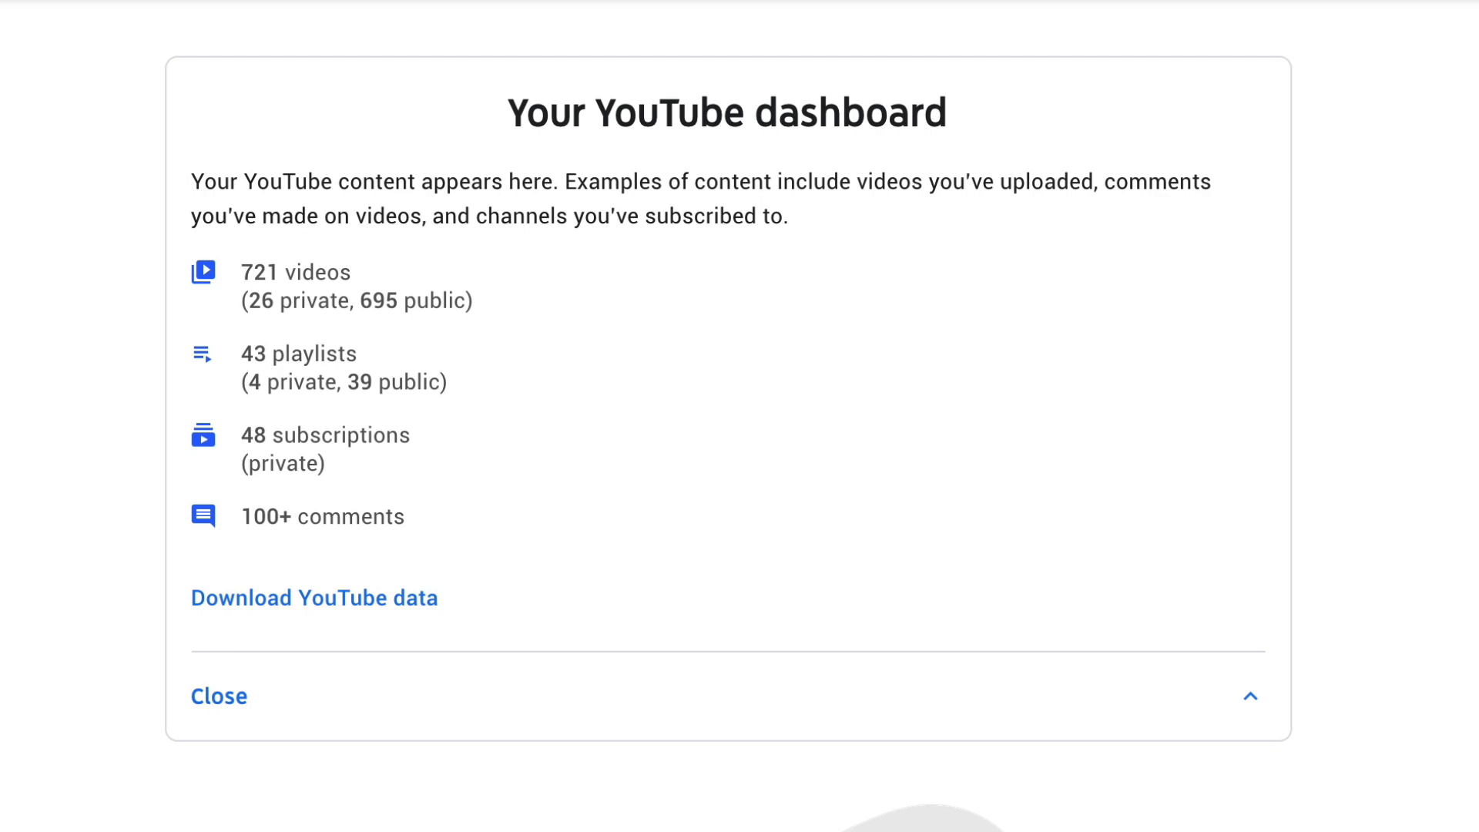
Step: Open 'Your data in YouTube' from the profile avatar's account menu
scroll("down", 3)
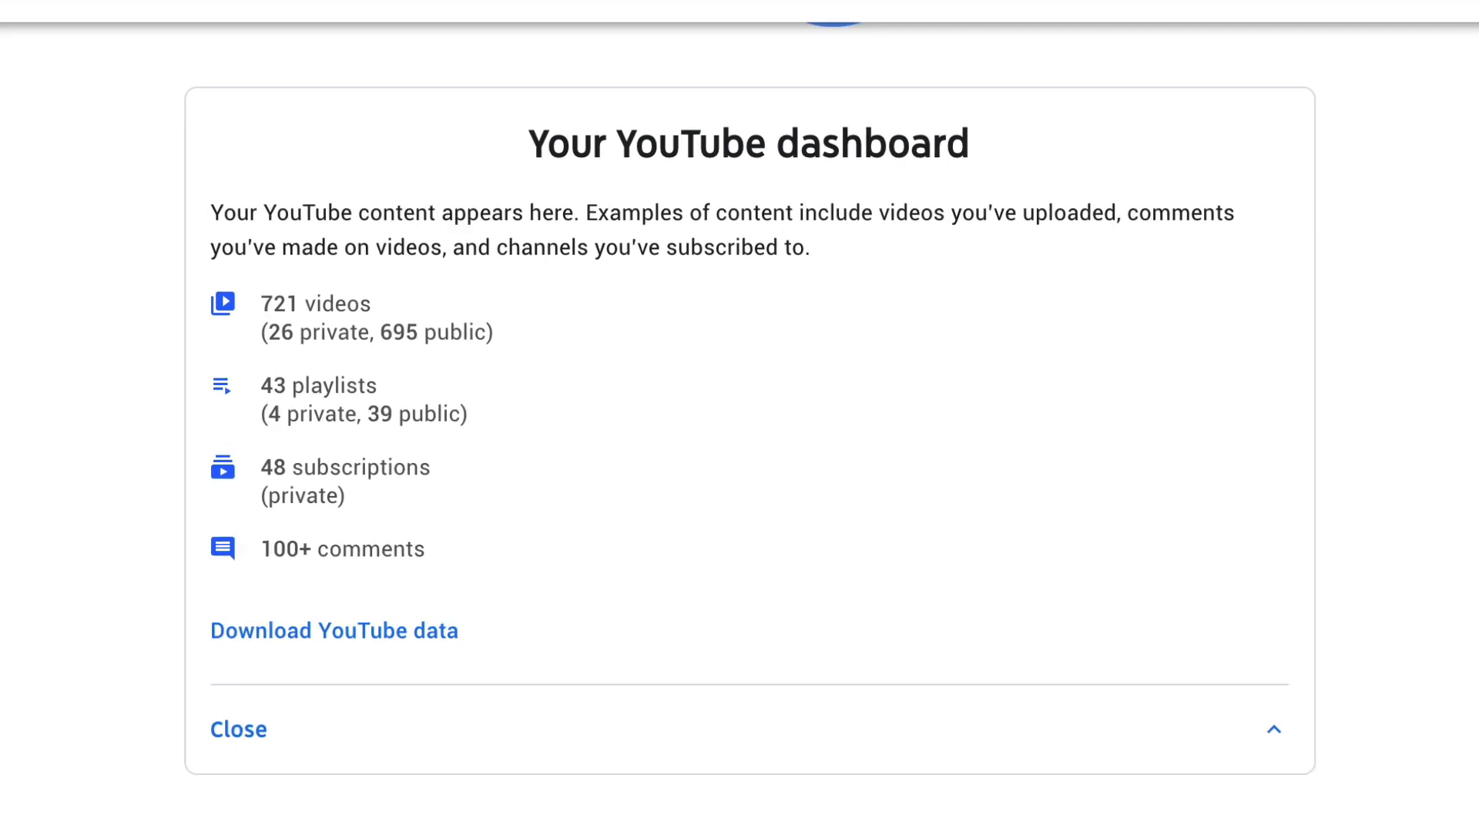
scroll("down", 3)
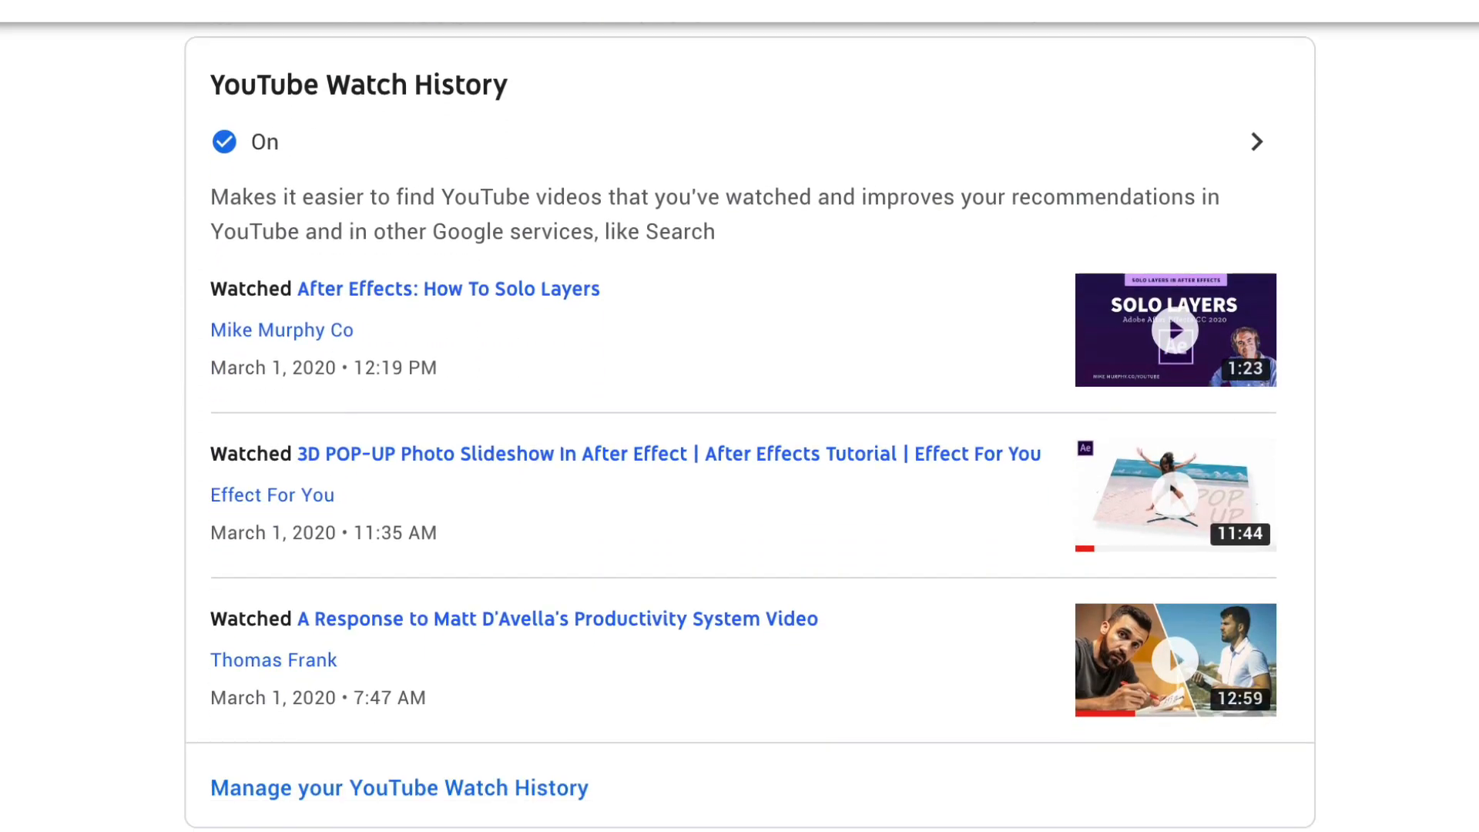
scroll("down", 3)
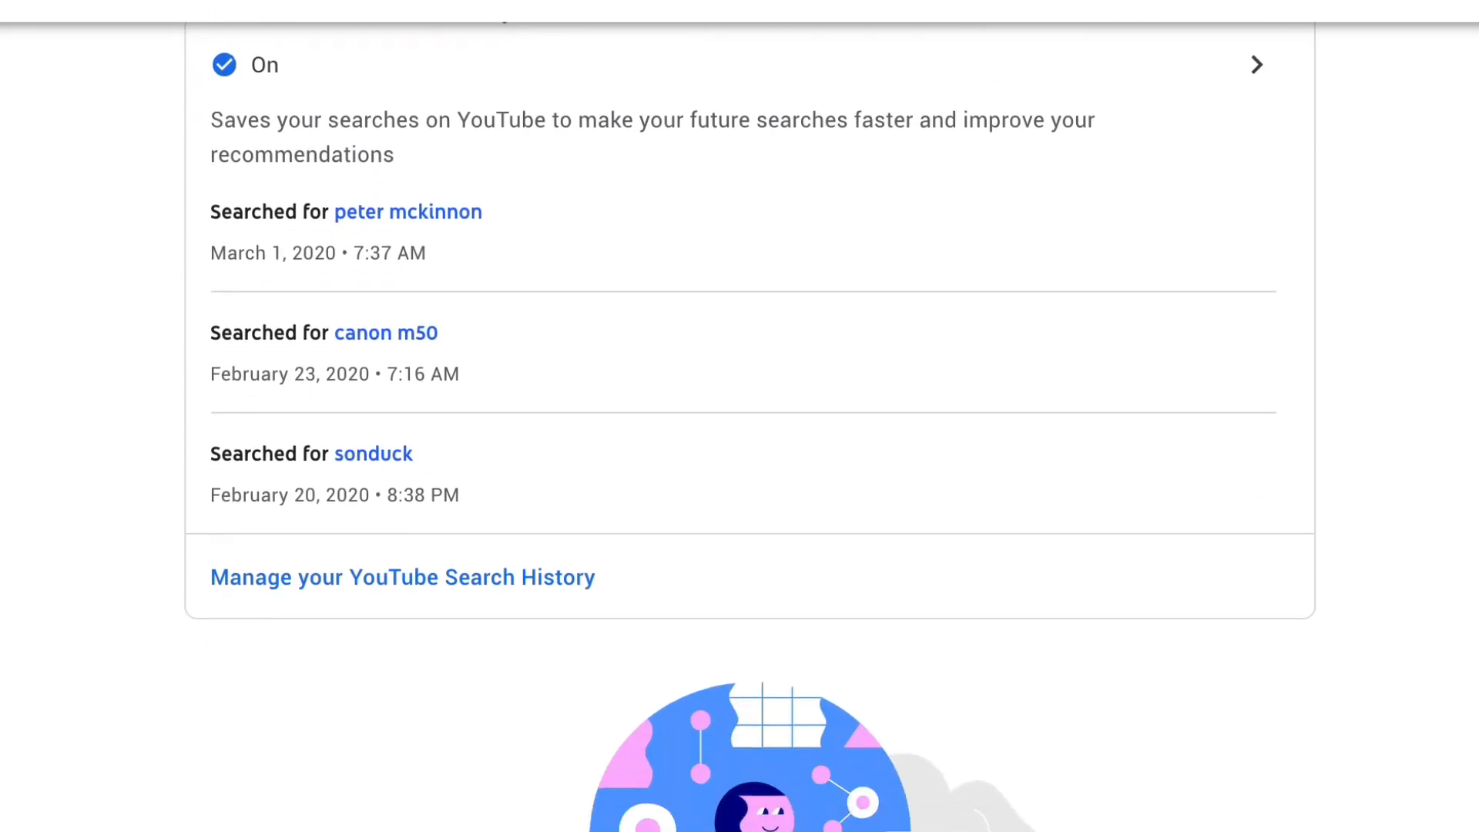
scroll("up", 3)
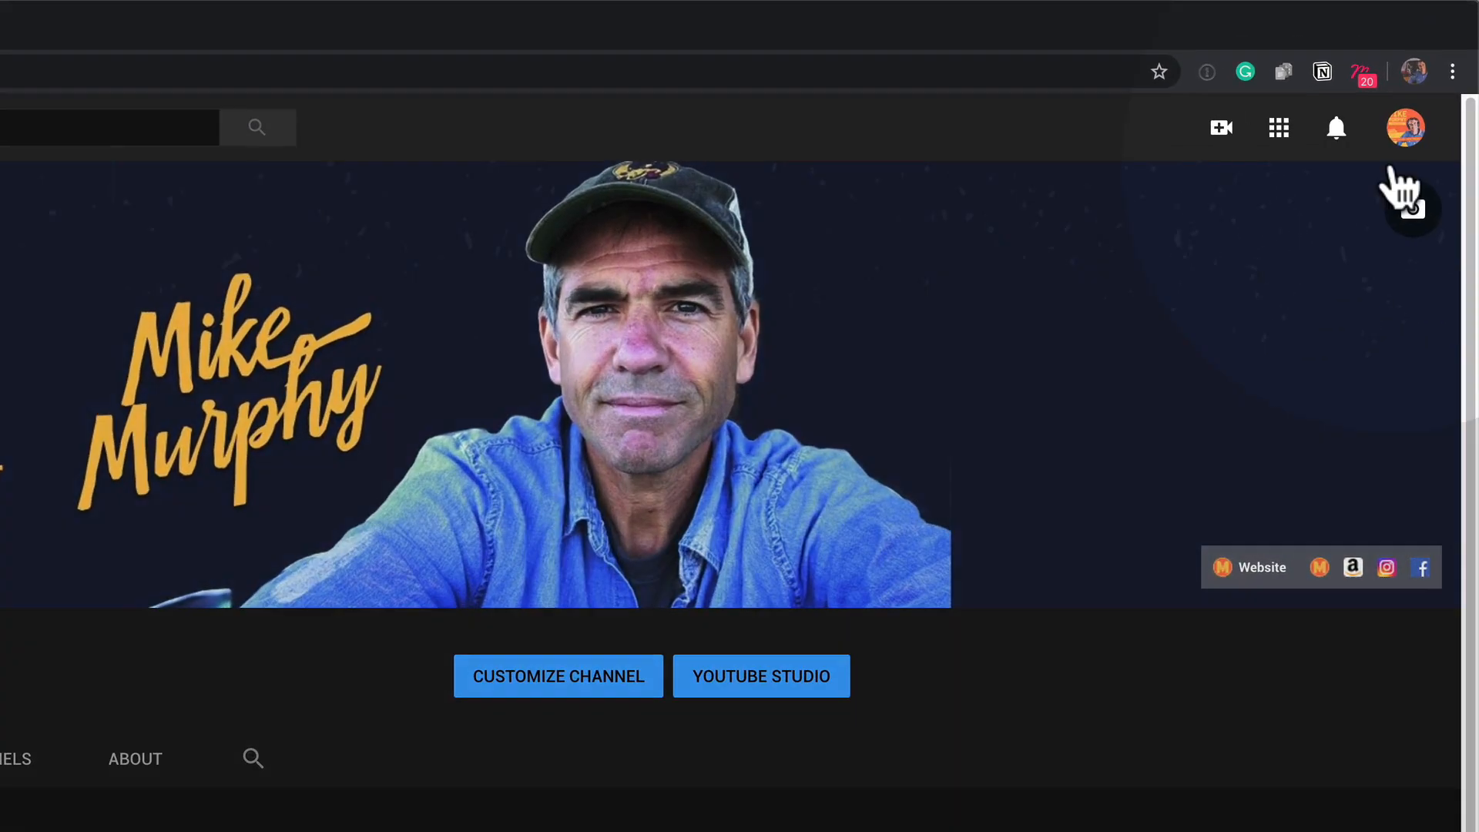
left_click(1404, 127)
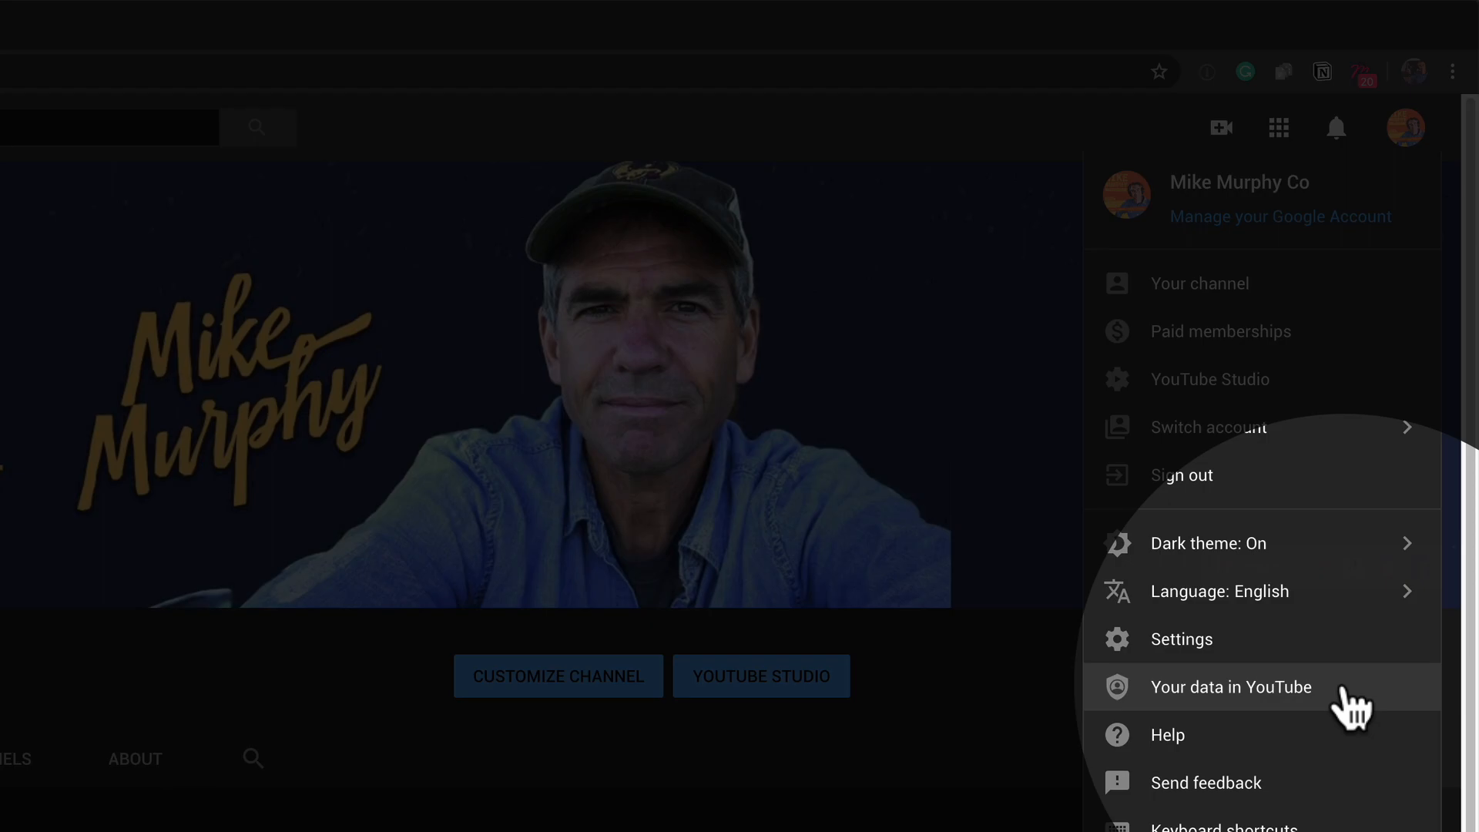
left_click(1231, 687)
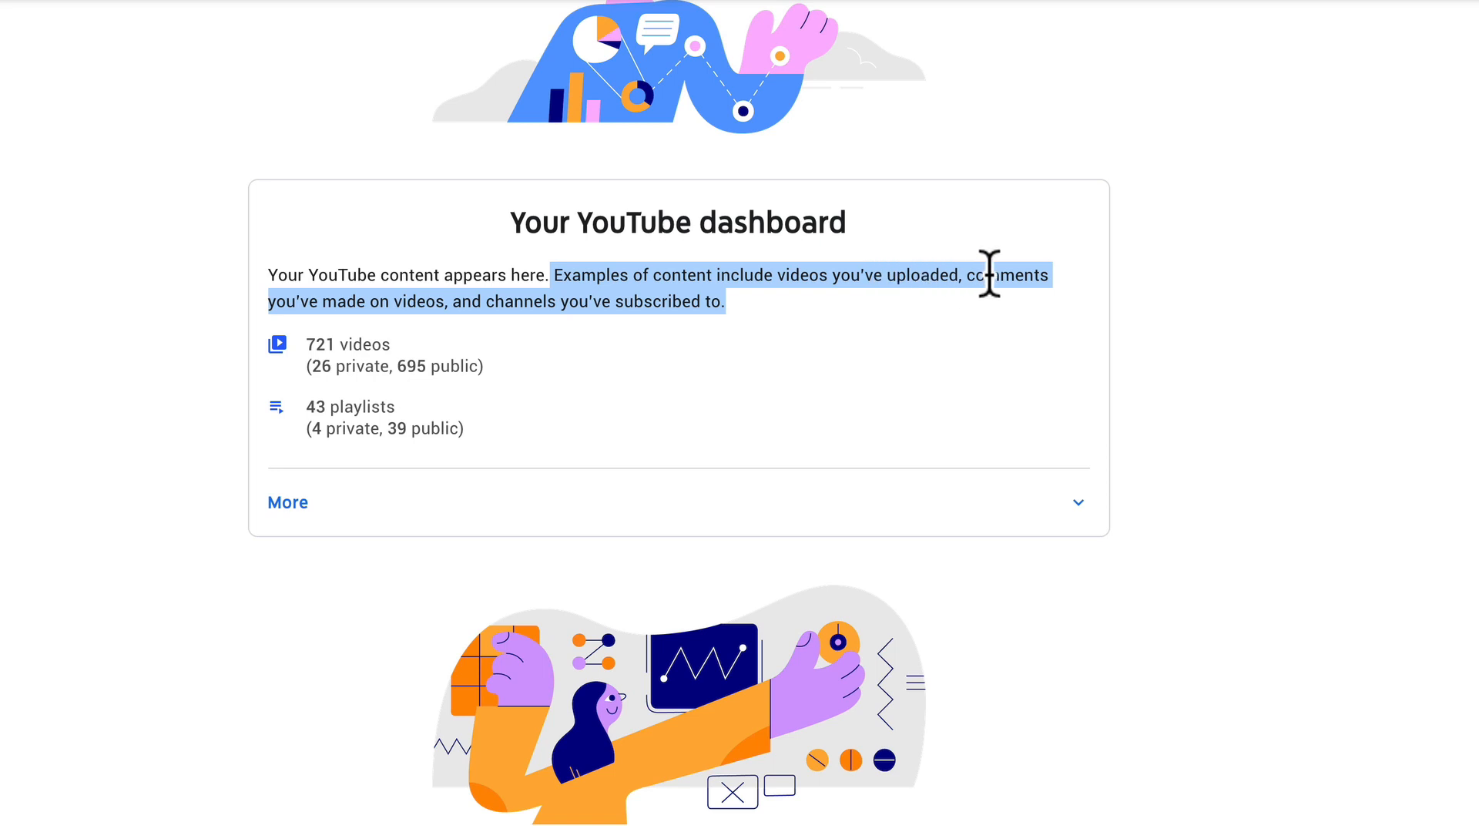
mouse_move(434, 302)
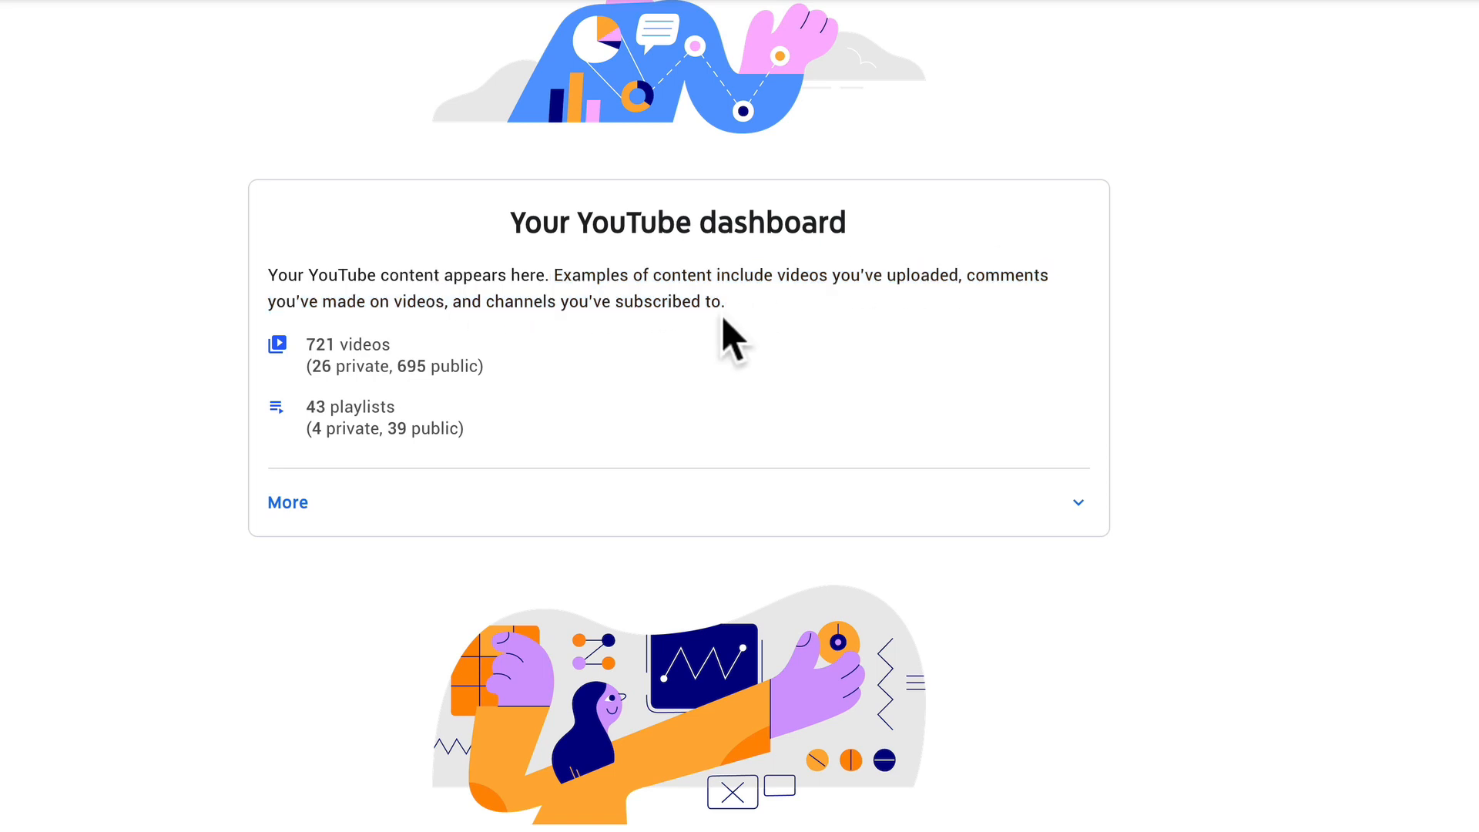
mouse_move(453, 354)
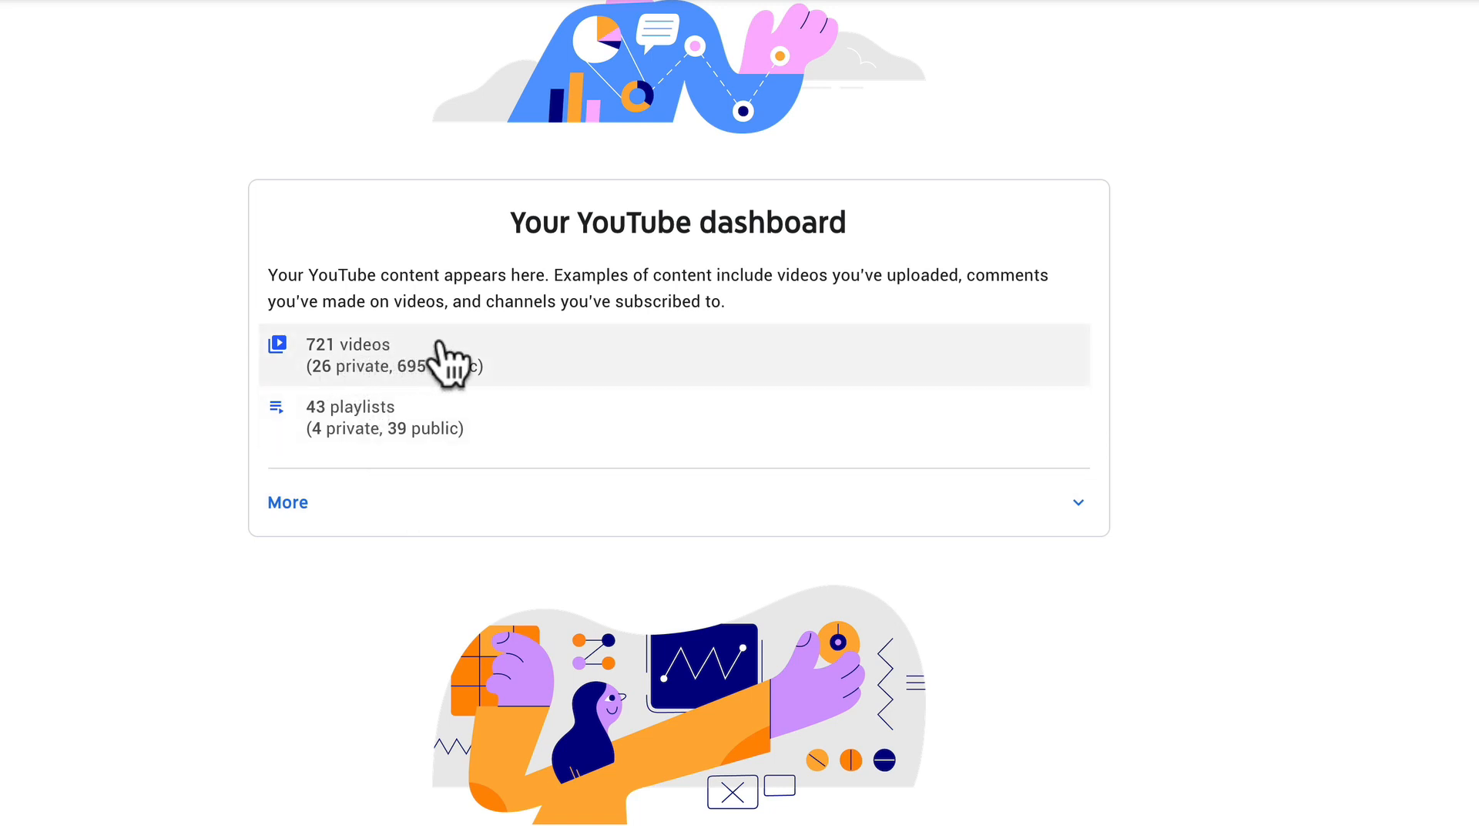
mouse_move(366, 382)
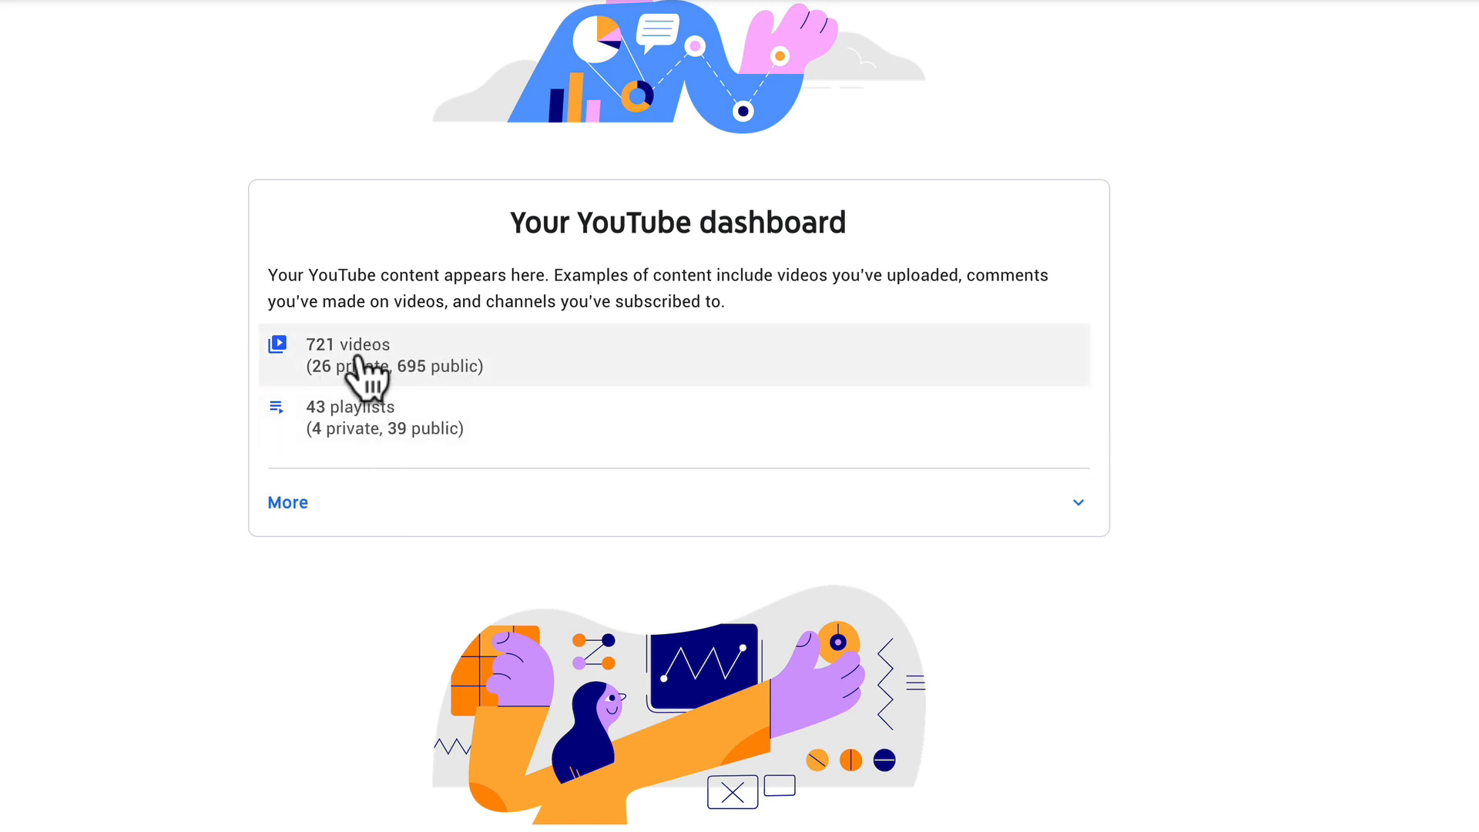
mouse_move(373, 391)
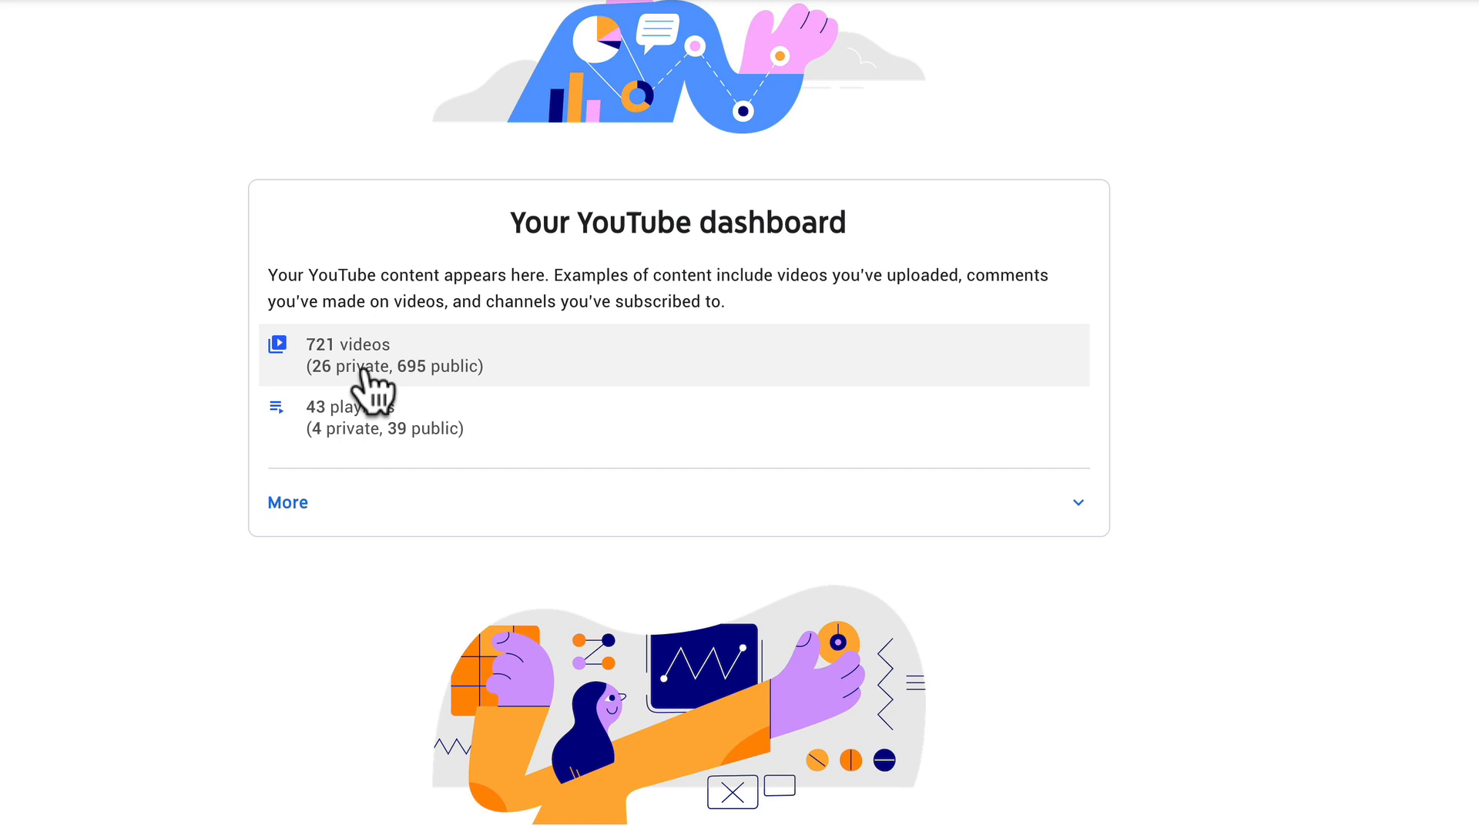
mouse_move(375, 442)
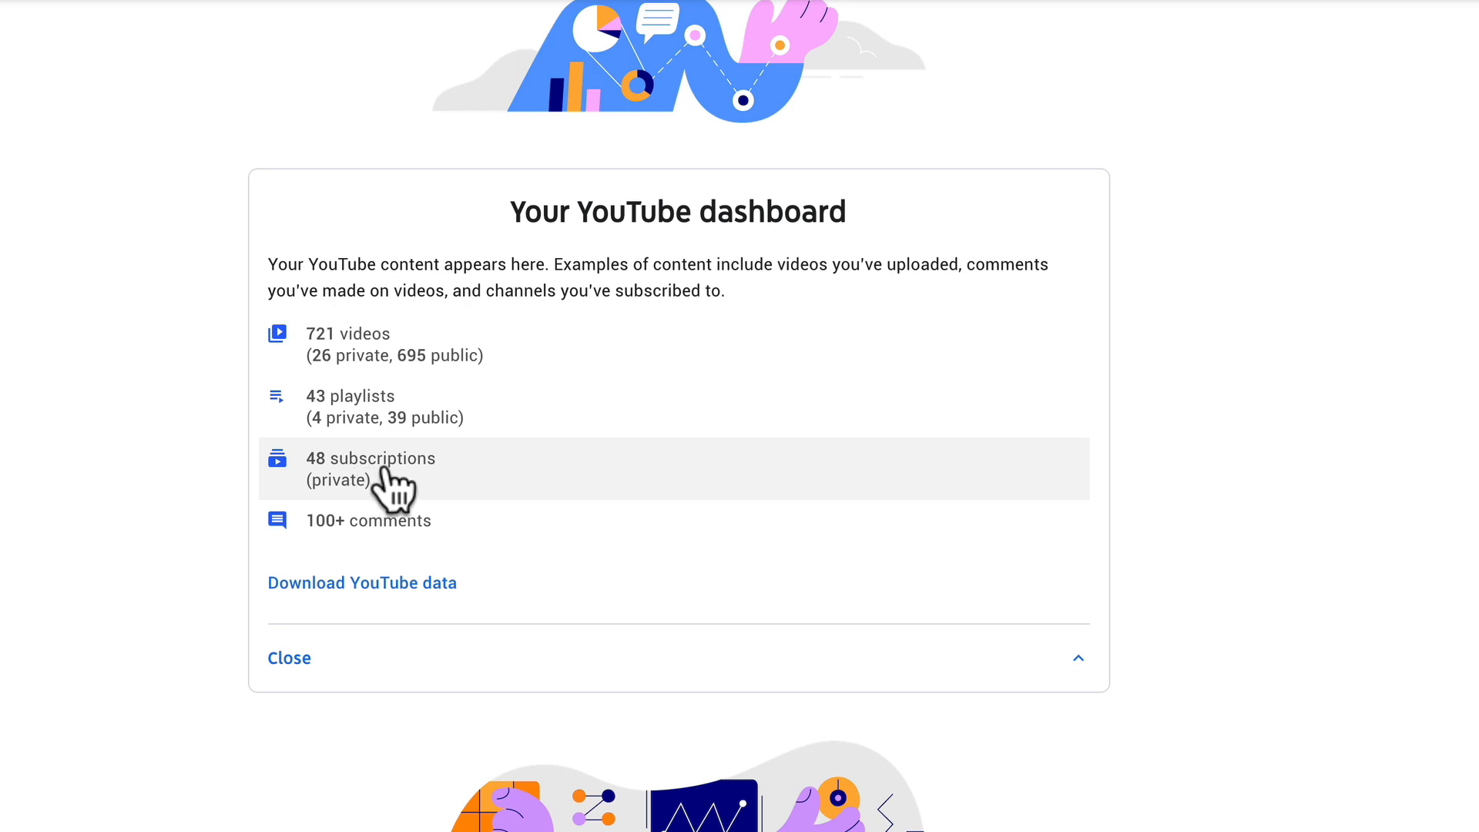
mouse_move(382, 495)
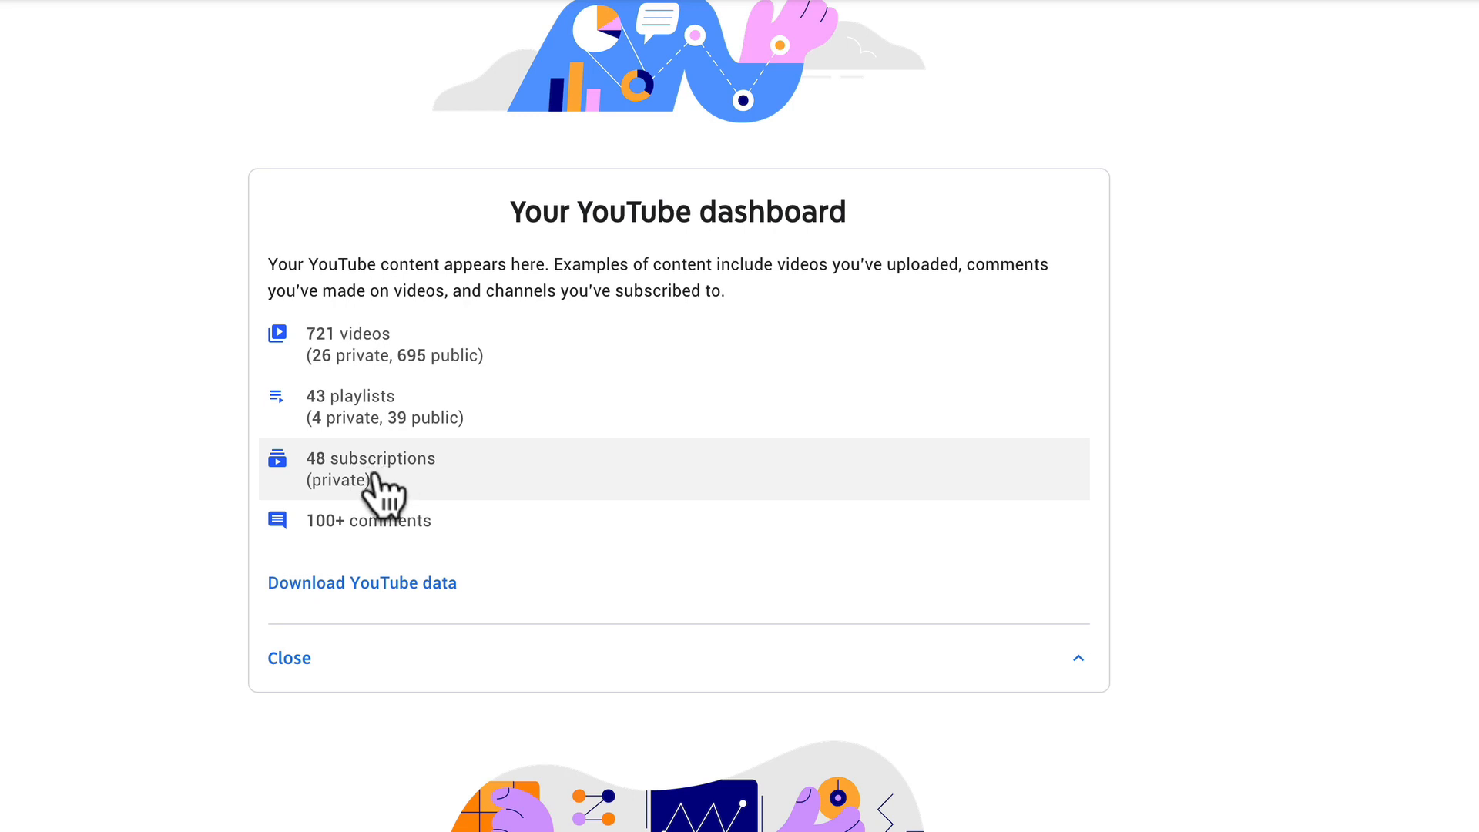
mouse_move(395, 543)
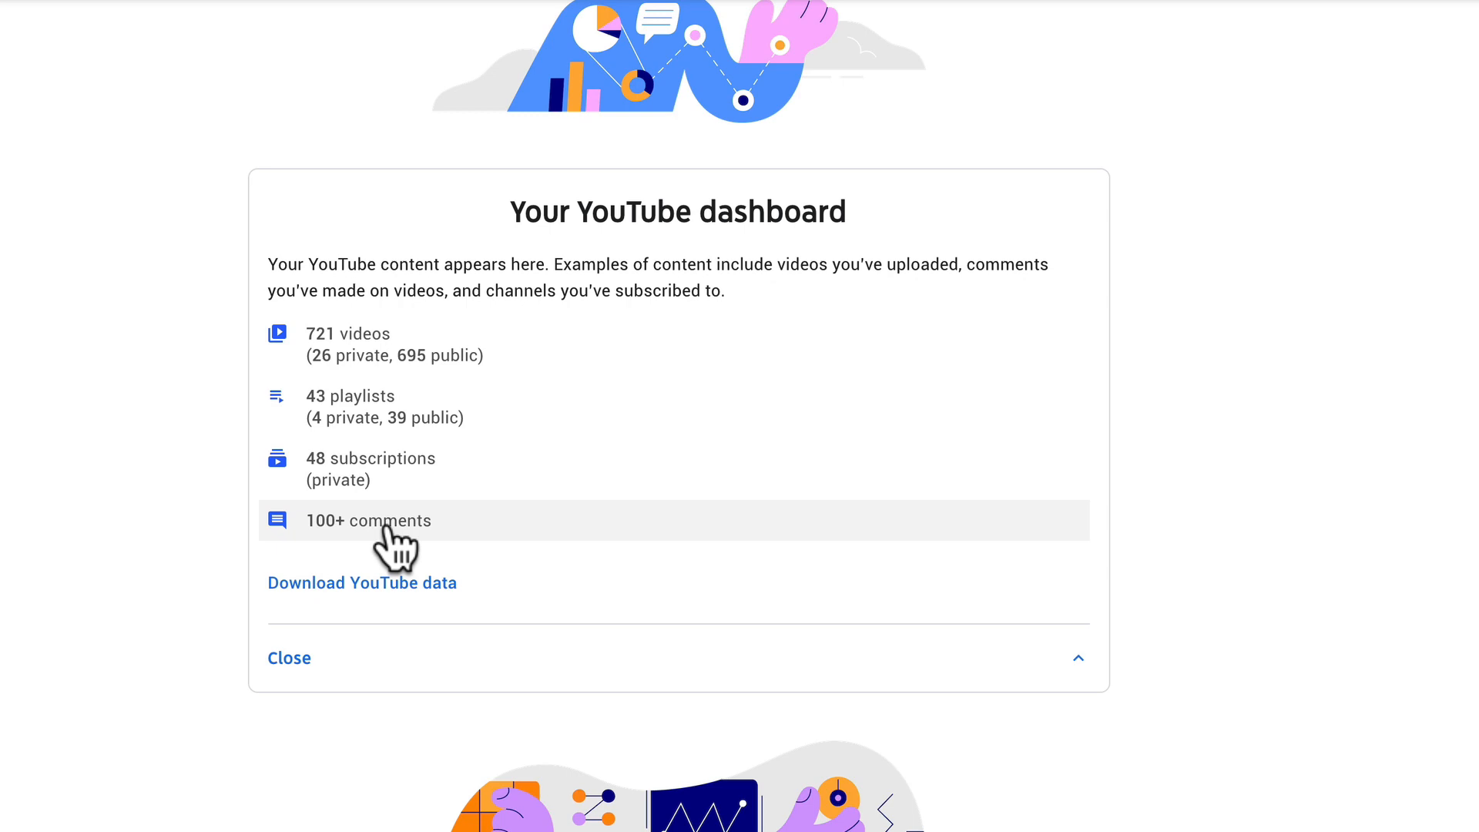
Step: Expand the Your YouTube dashboard card to reveal subscriptions and comments counts
left_click(367, 520)
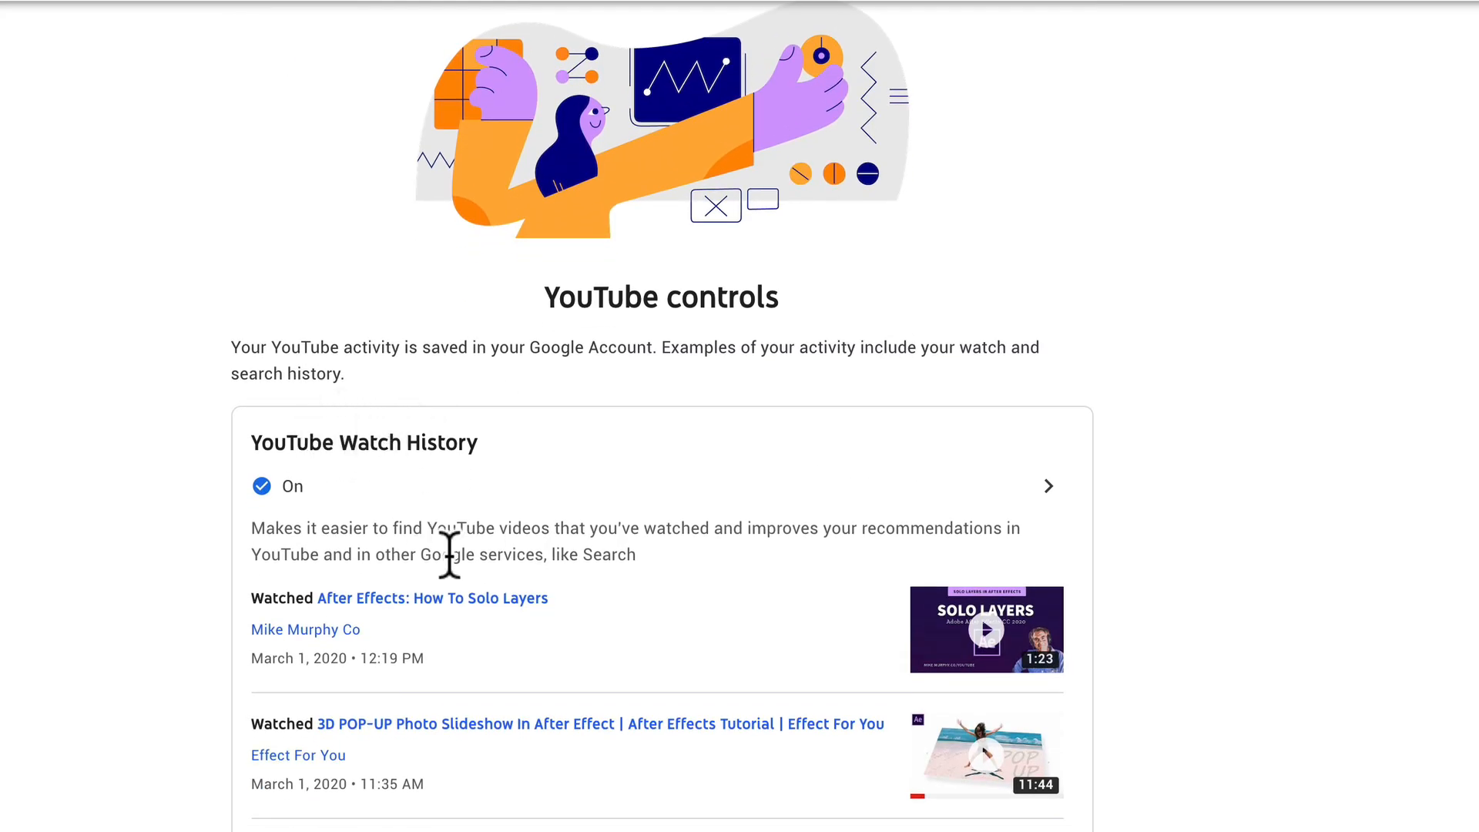
Step: Scroll past the watch history entries to the search history section
scroll("down", 3)
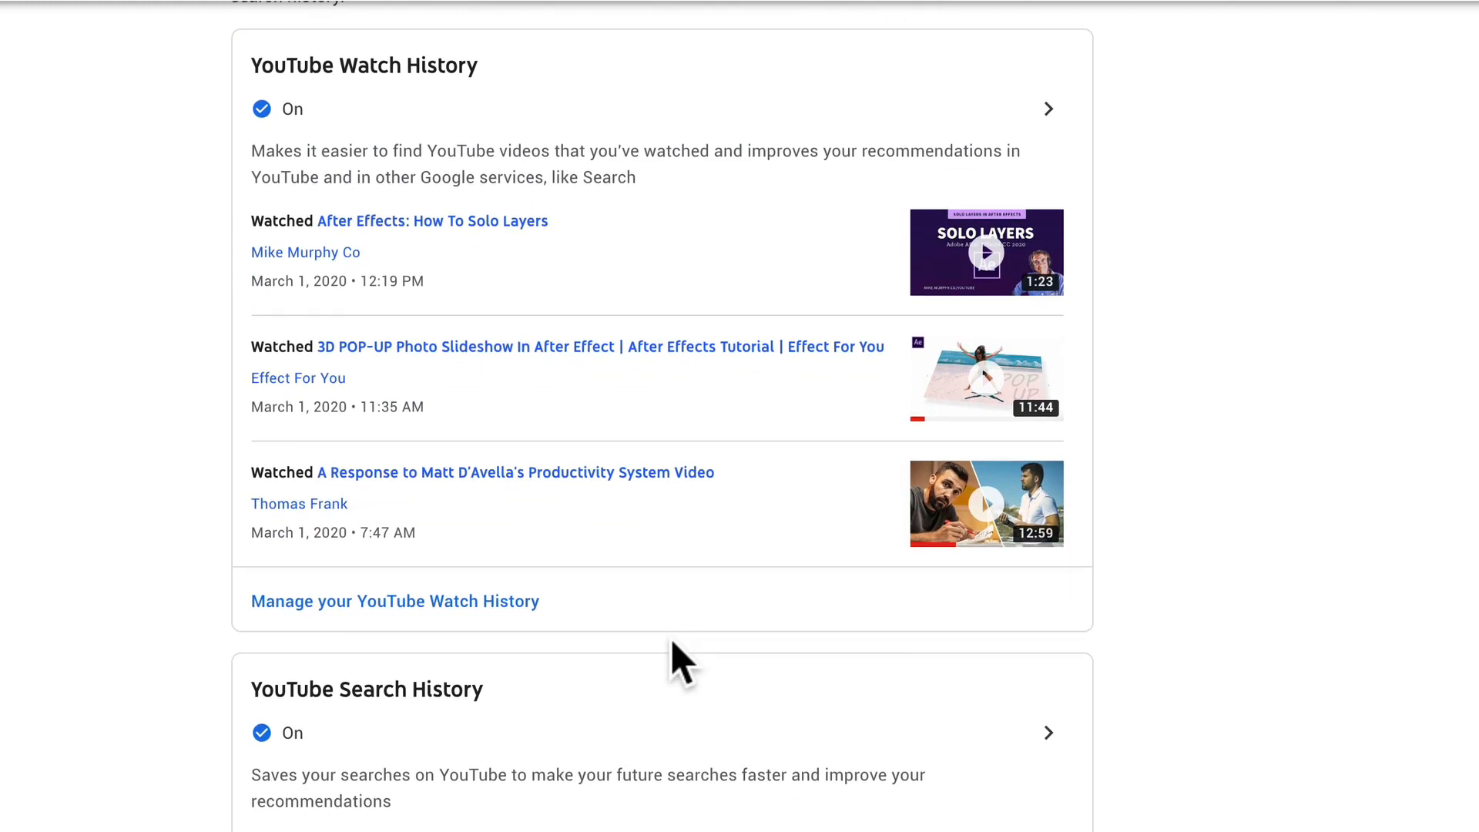
scroll("down", 3)
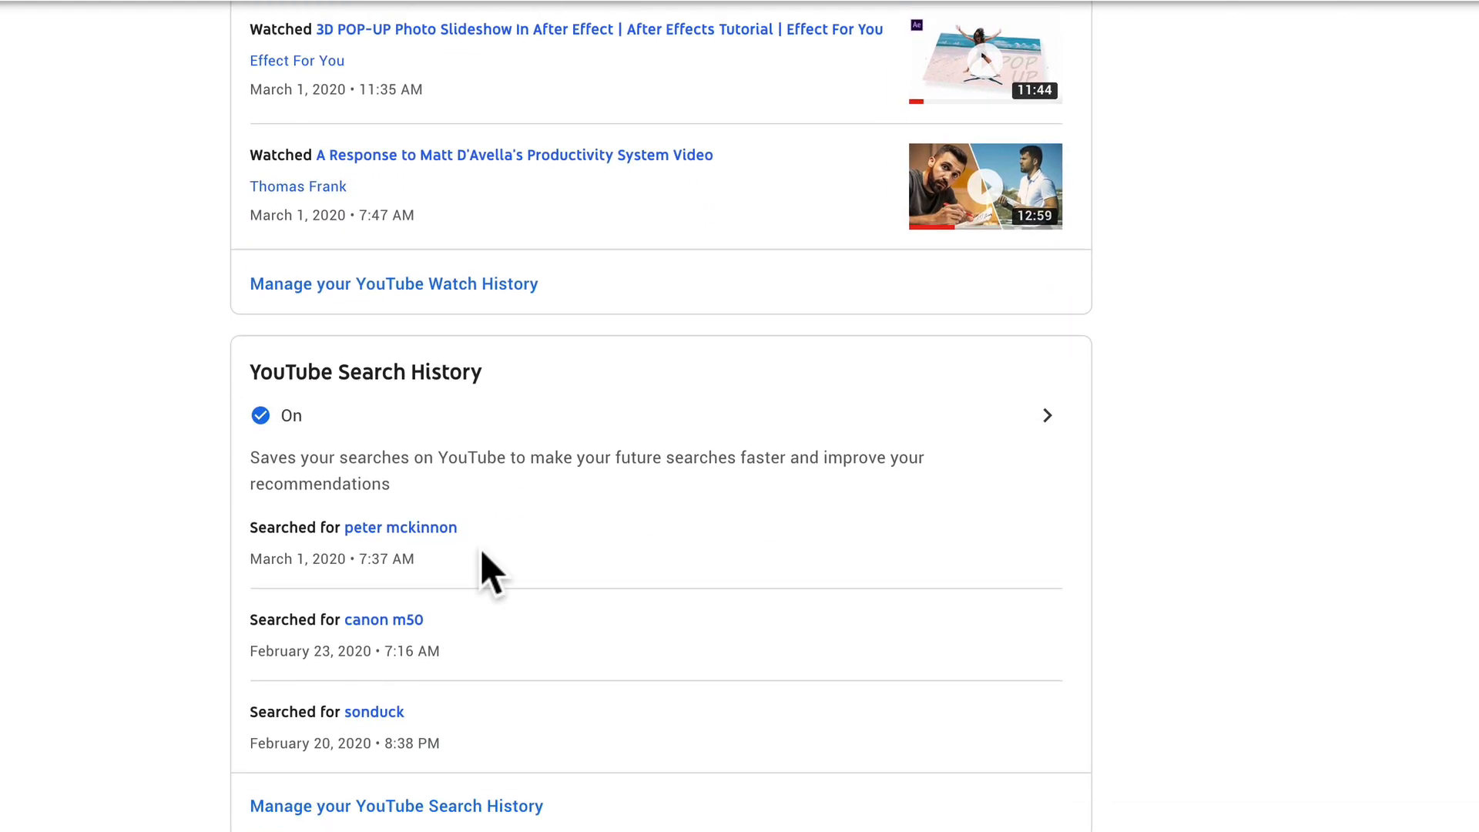
scroll("down", 3)
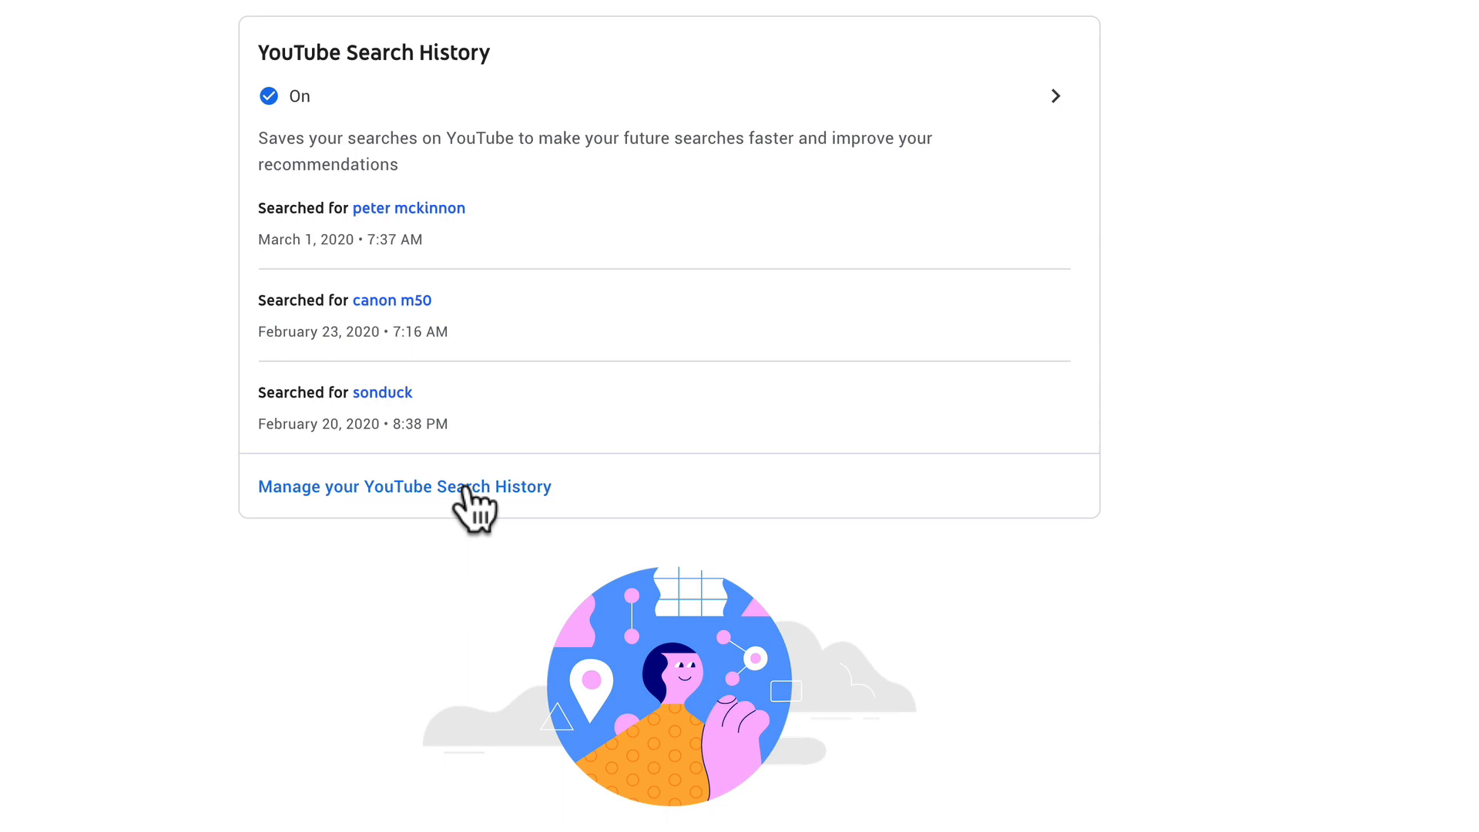
mouse_move(474, 507)
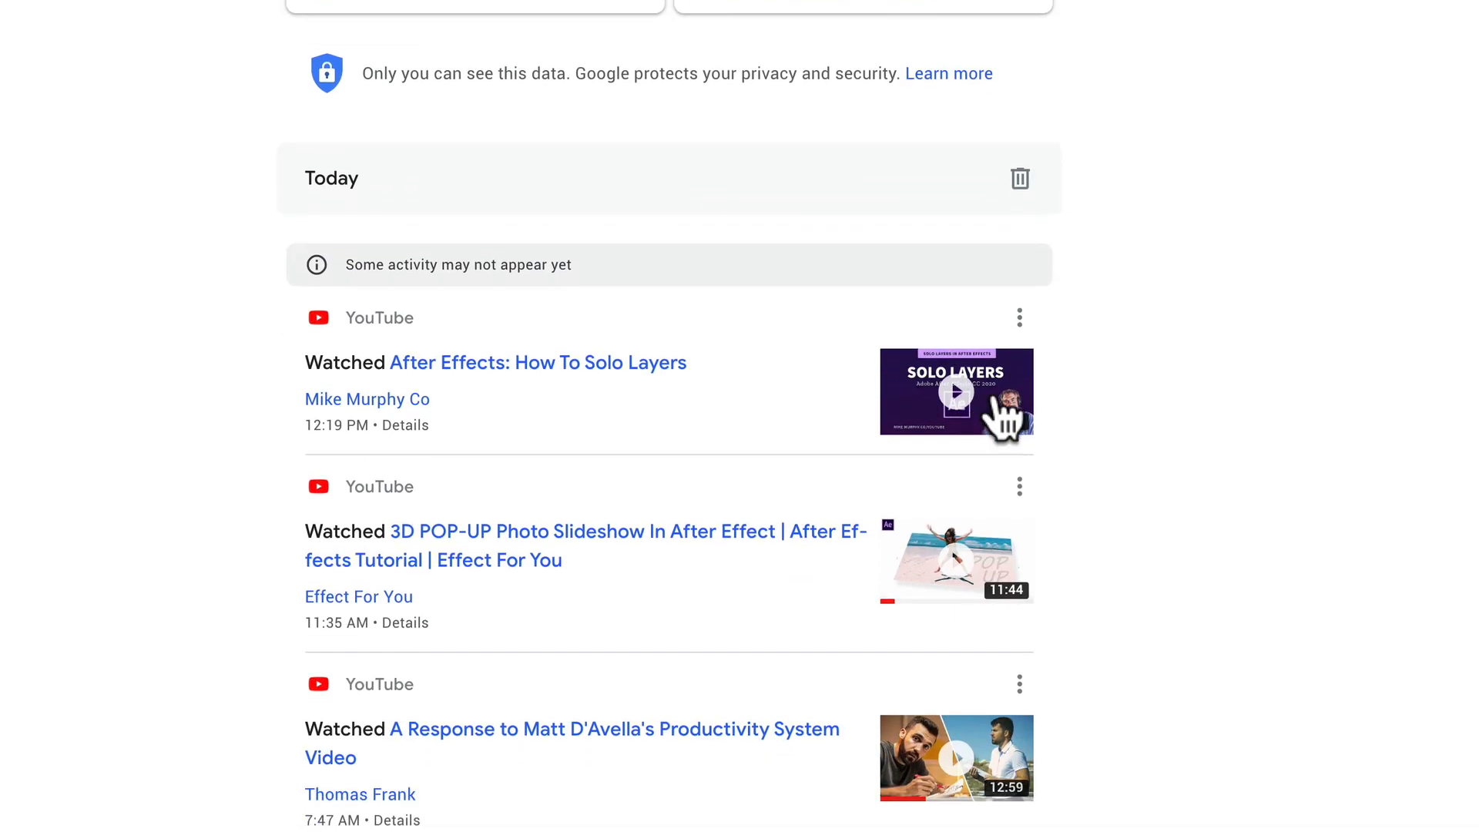
Step: Show the options menu for the 'After Effects: How To Solo Layers' watch entry
left_click(1018, 317)
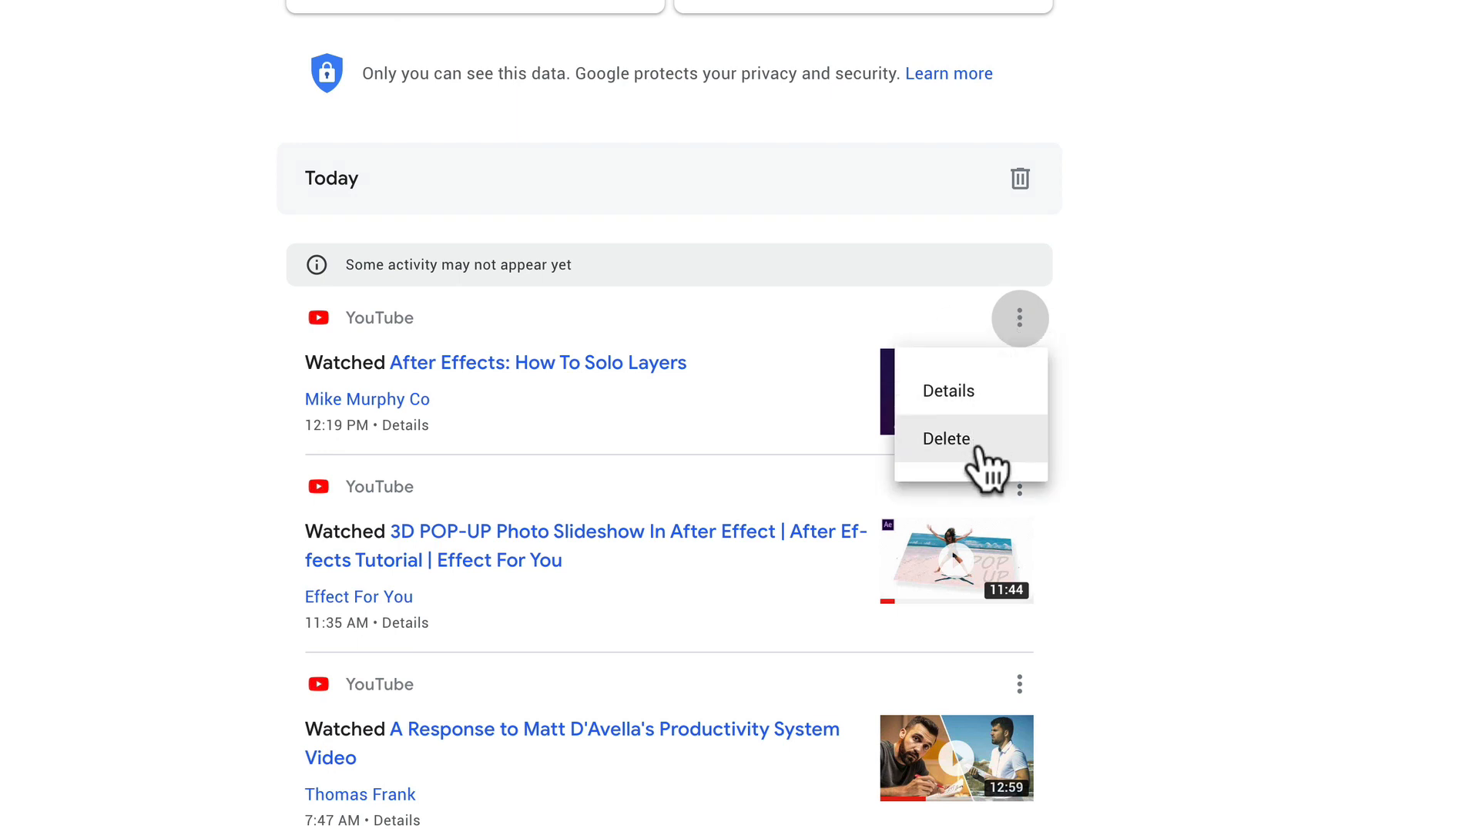
mouse_move(1028, 467)
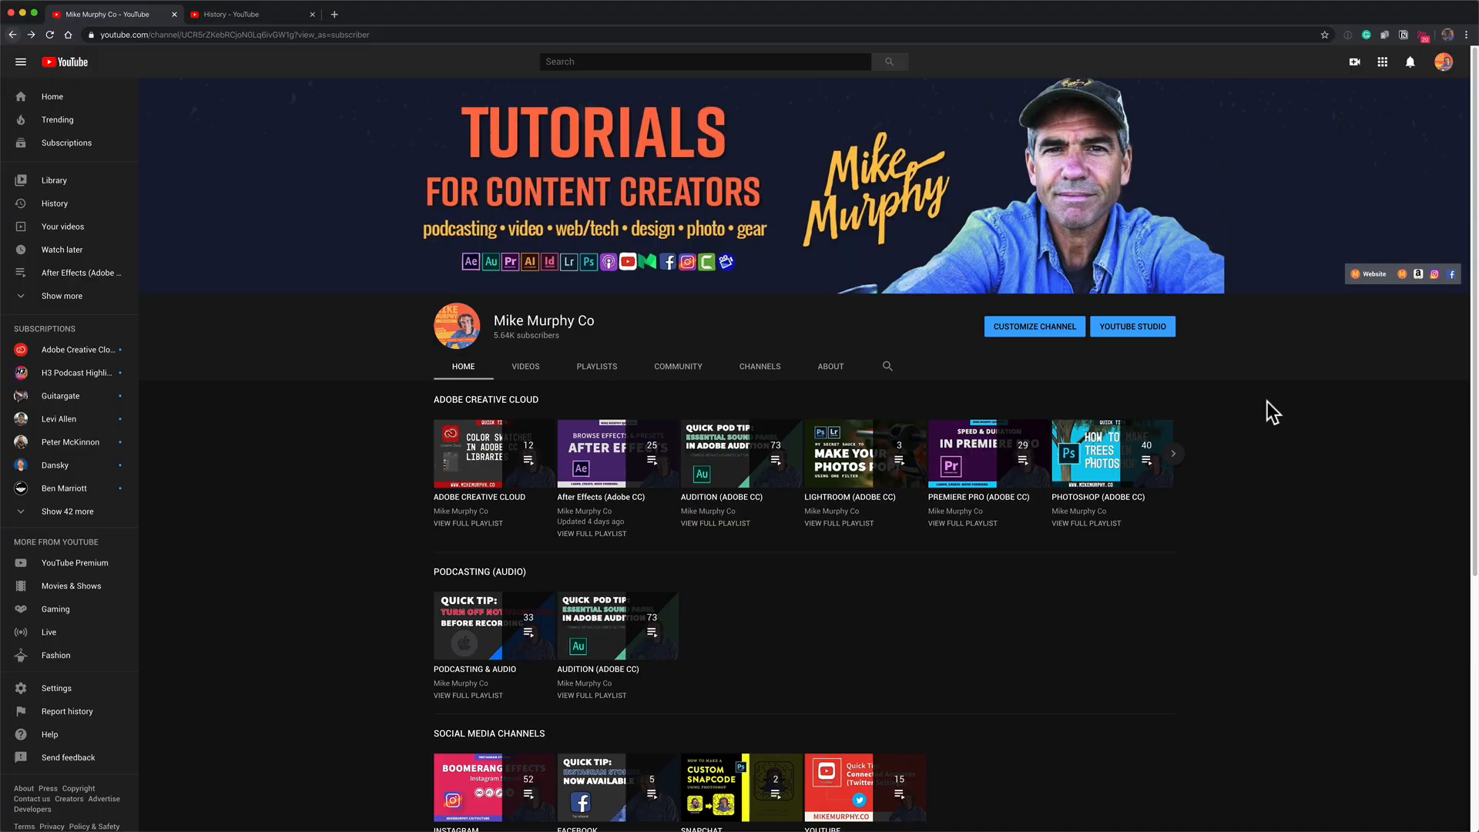
Step: Return to the channel home page and bring up the account menu
left_click(21, 63)
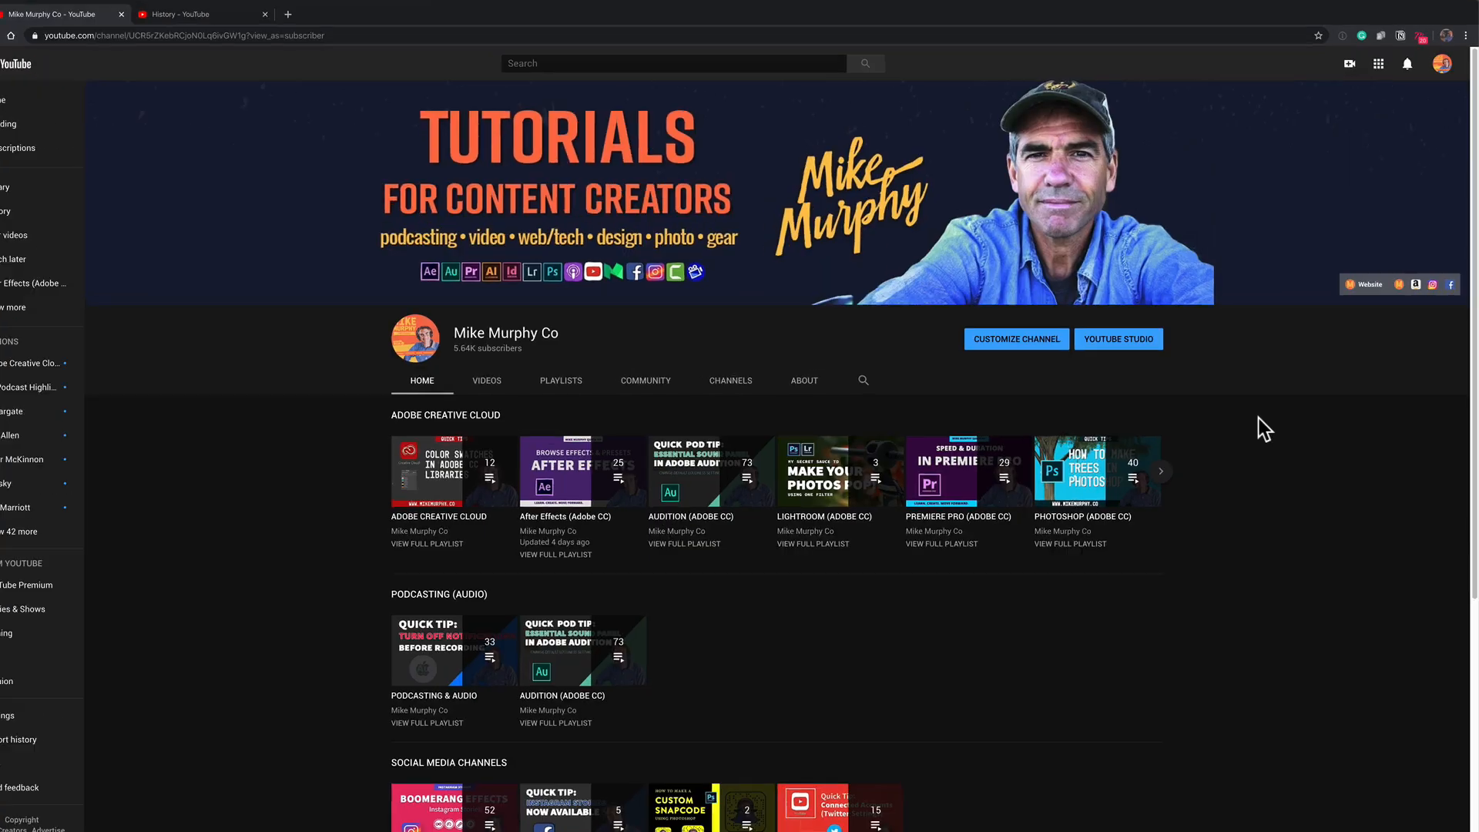
left_click(1441, 64)
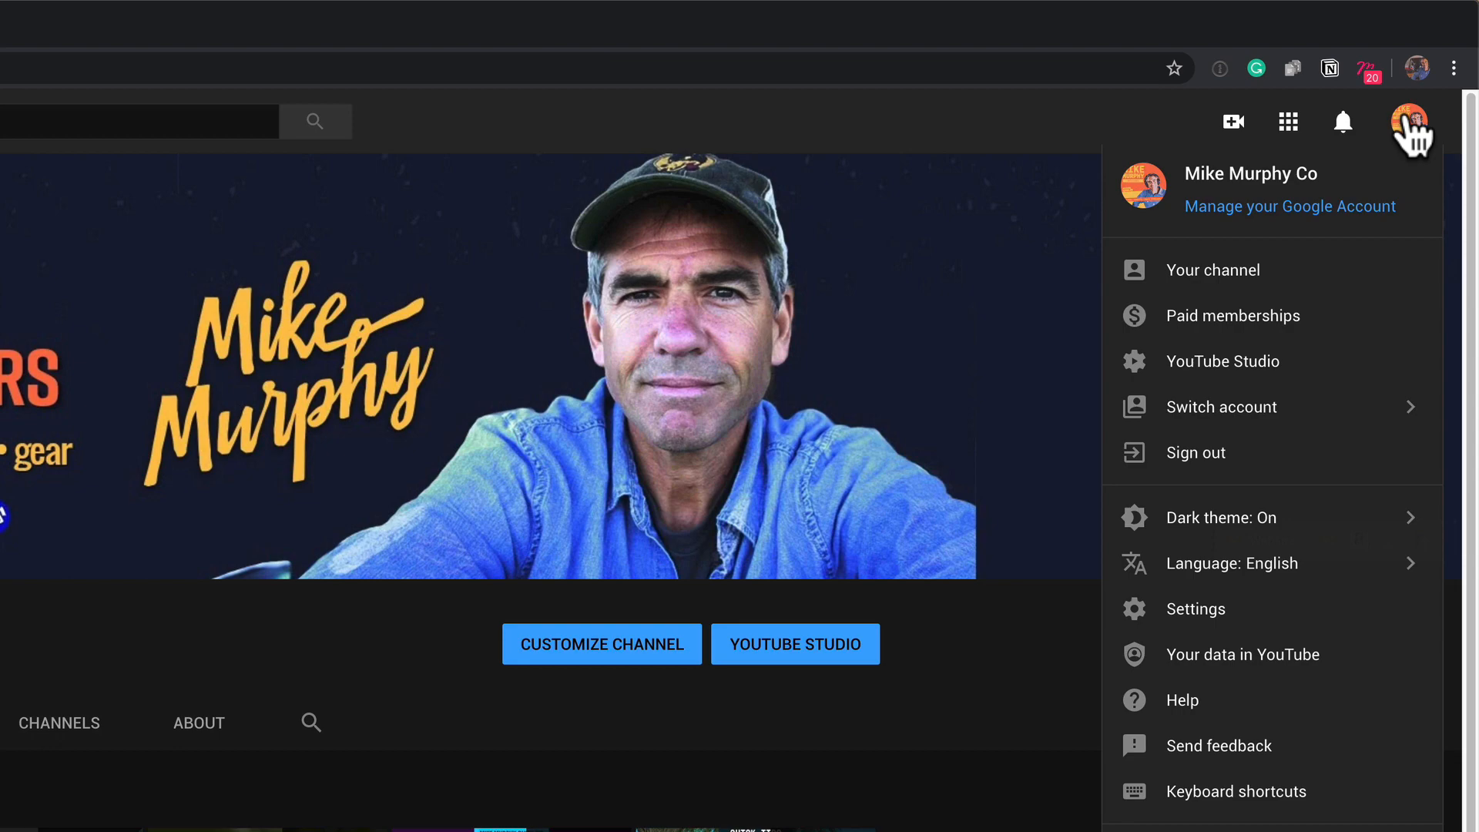